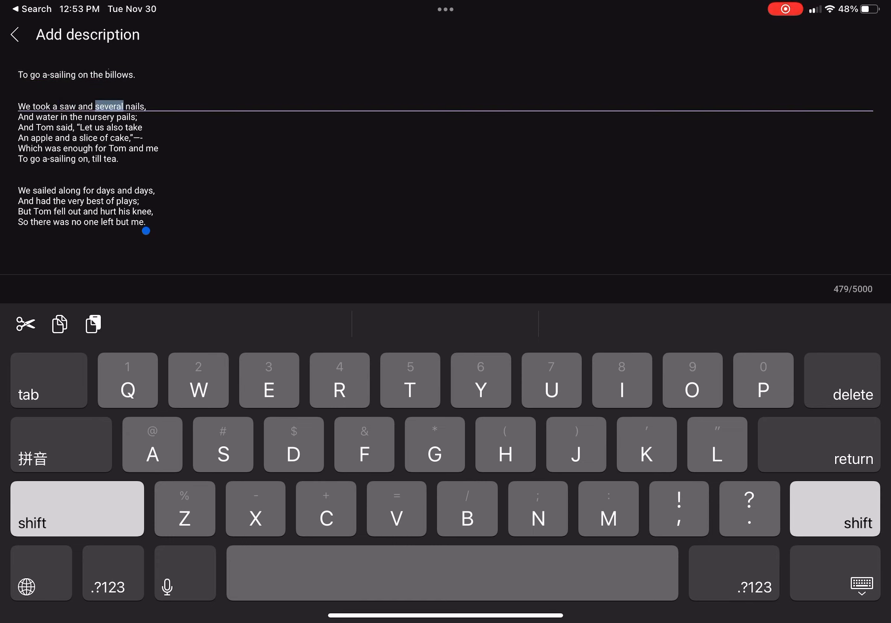
{"action": "double_click", "coordinate": [86, 127]}
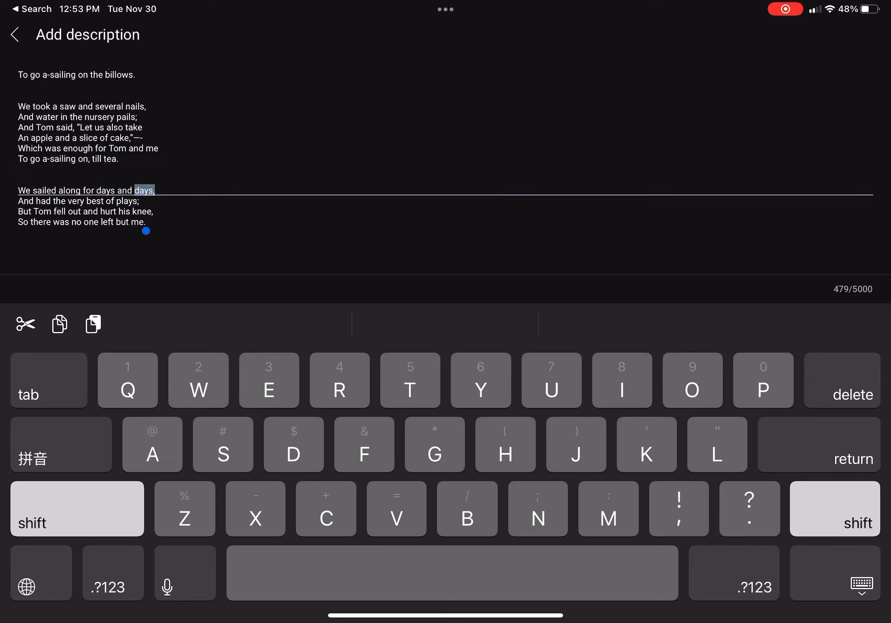
{"action": "left_click", "coordinate": [126, 201]}
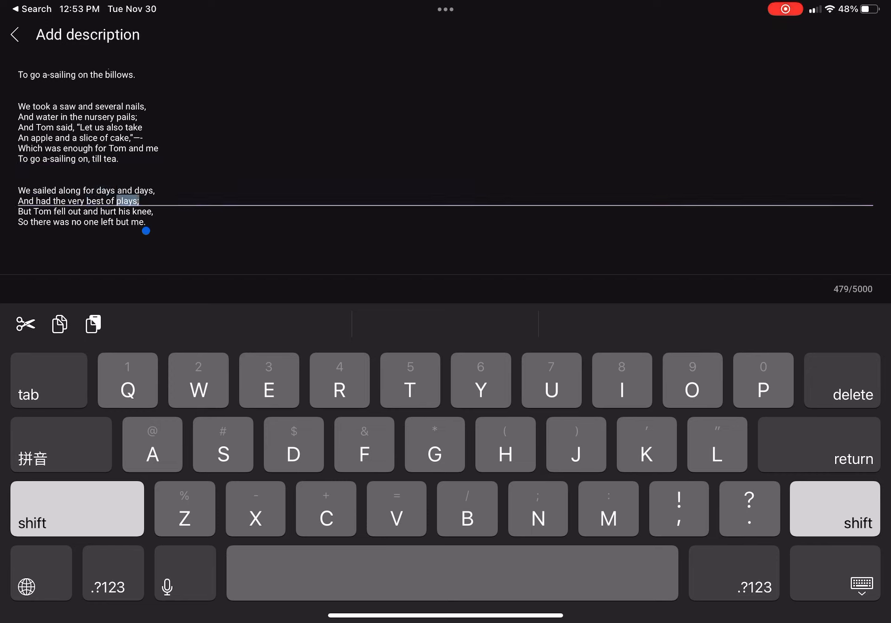